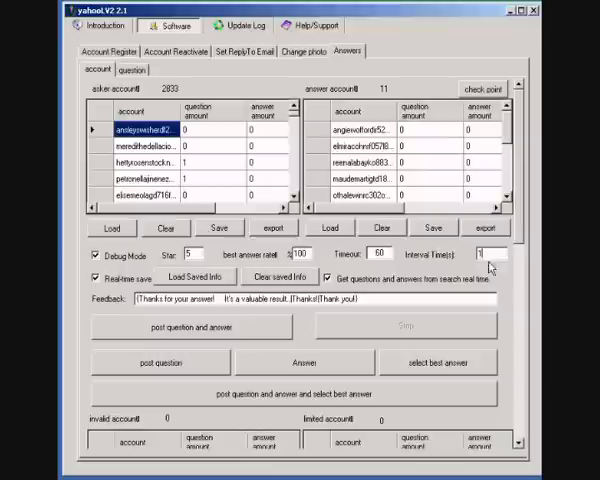
{"action": "mouse_move", "coordinate": [436, 284]}
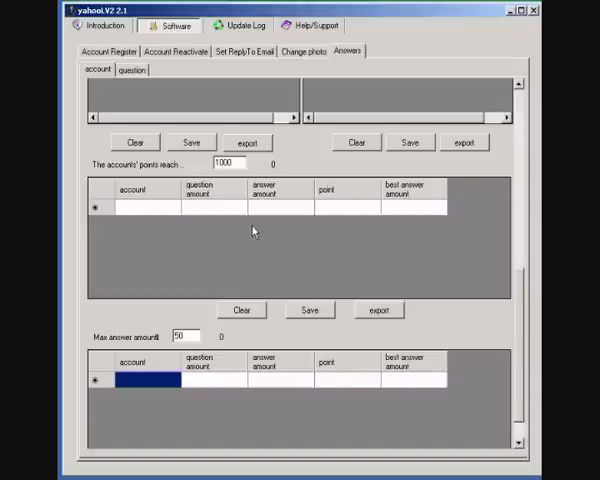
{"action": "mouse_move", "coordinate": [388, 266]}
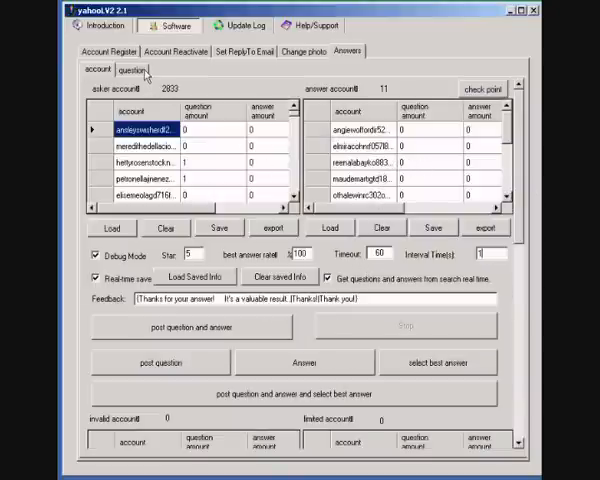
Step: Go to the questions page and start writing new questions
{"action": "left_click", "coordinate": [132, 70]}
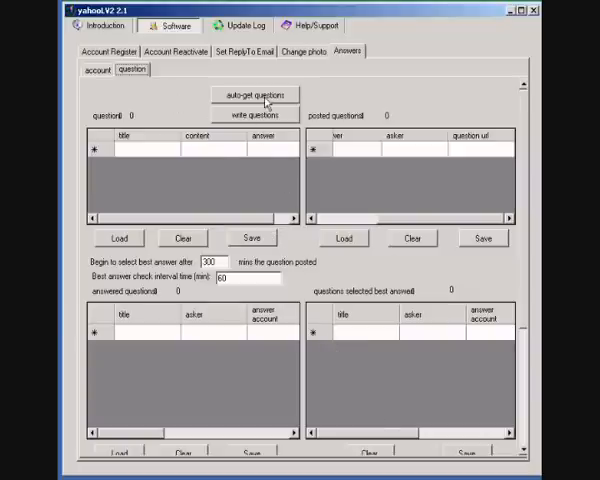
{"action": "left_click", "coordinate": [252, 94]}
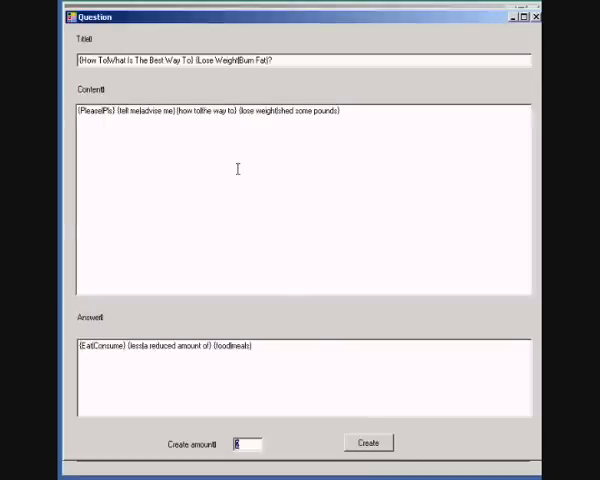
{"action": "mouse_move", "coordinate": [170, 96]}
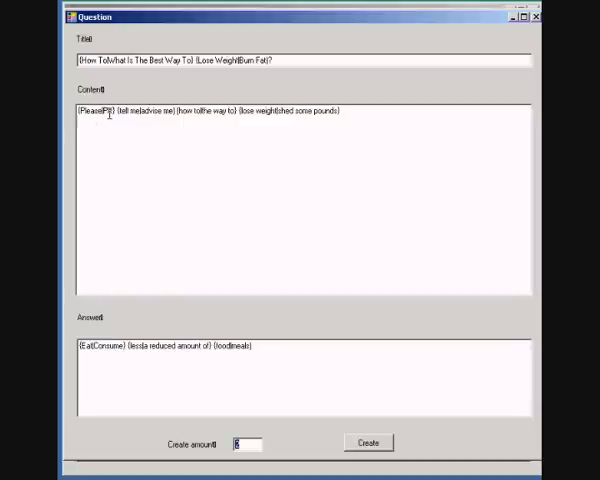
{"action": "mouse_move", "coordinate": [188, 126]}
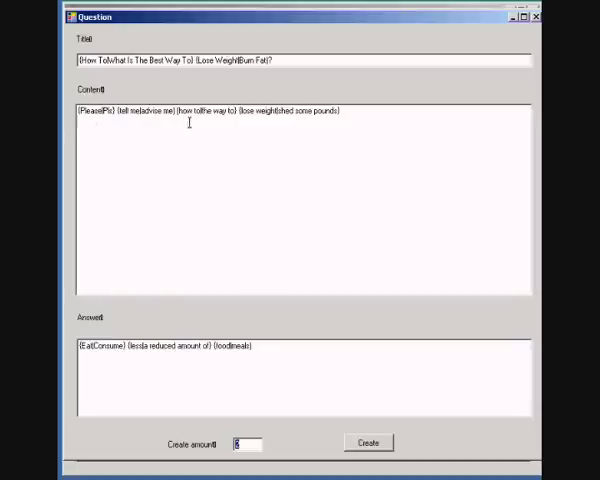
{"action": "mouse_move", "coordinate": [344, 144]}
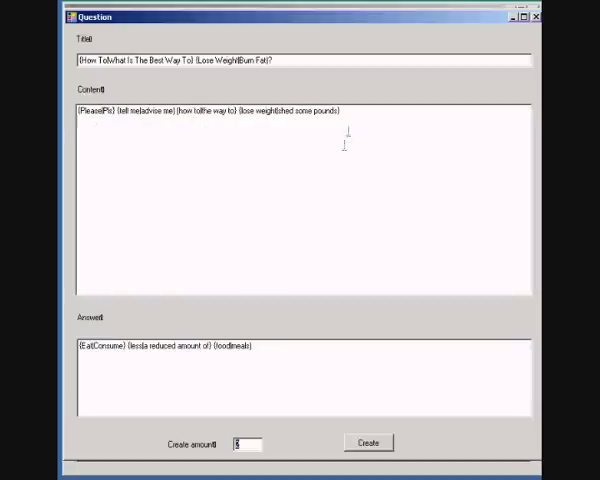
{"action": "mouse_move", "coordinate": [100, 370]}
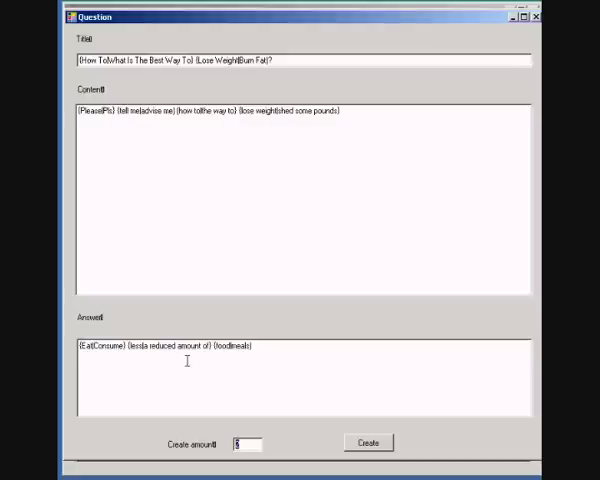
{"action": "mouse_move", "coordinate": [370, 464]}
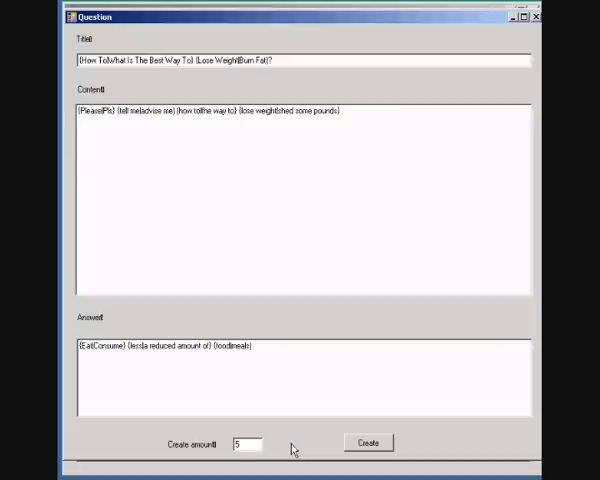
{"action": "mouse_move", "coordinate": [312, 448]}
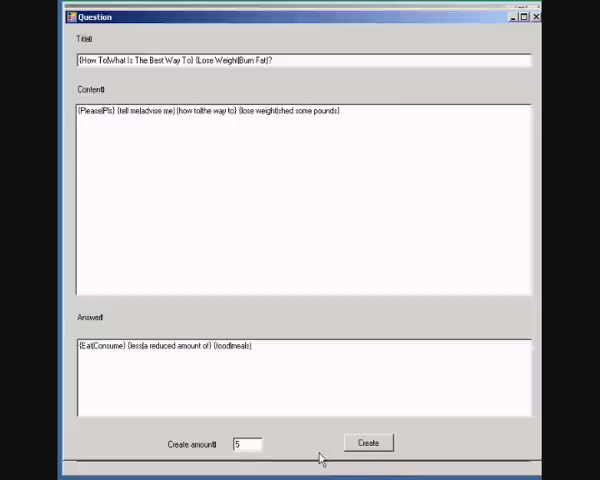
{"action": "mouse_move", "coordinate": [322, 456]}
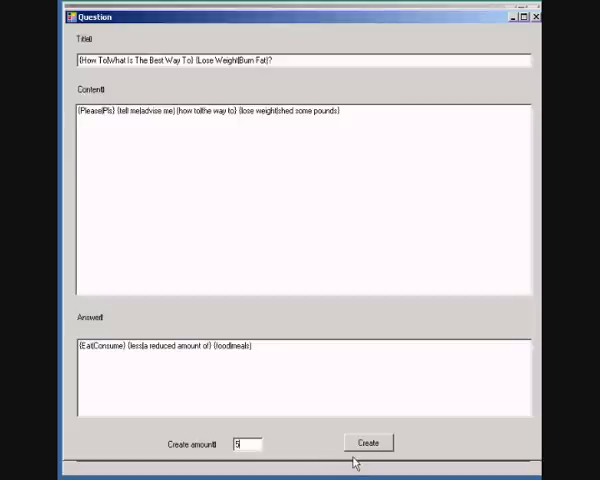
Step: Create five questions from the weight-loss title, content and answer
{"action": "left_click", "coordinate": [372, 442]}
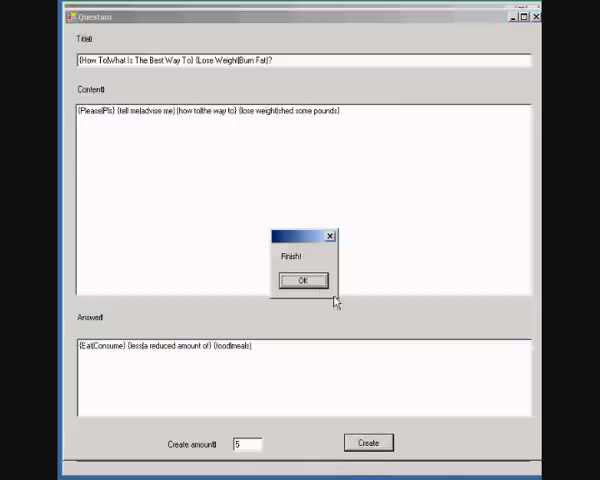
Step: Dismiss the insert confirmation so the generated weight-loss questions show in the list
{"action": "left_click", "coordinate": [304, 280]}
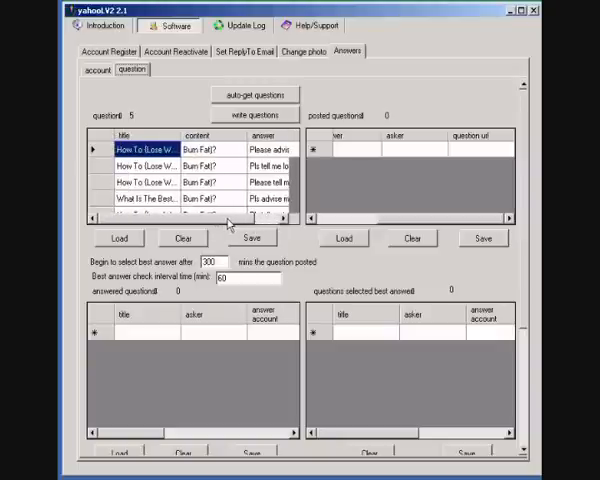
{"action": "mouse_move", "coordinate": [230, 230]}
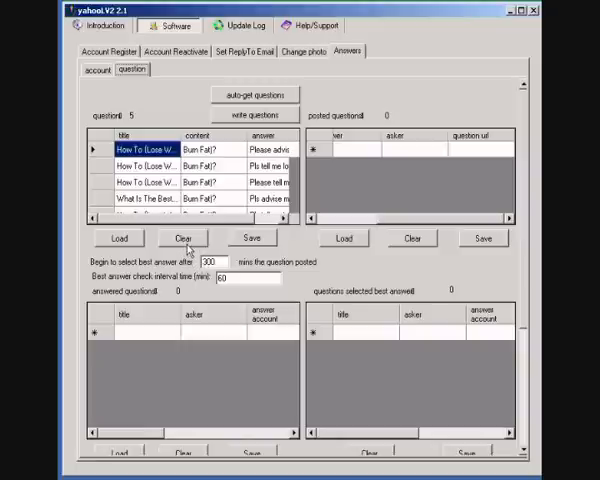
Step: Set the posting run to values 3, 200 and 60 with random answer picking and start it
{"action": "left_click", "coordinate": [182, 238]}
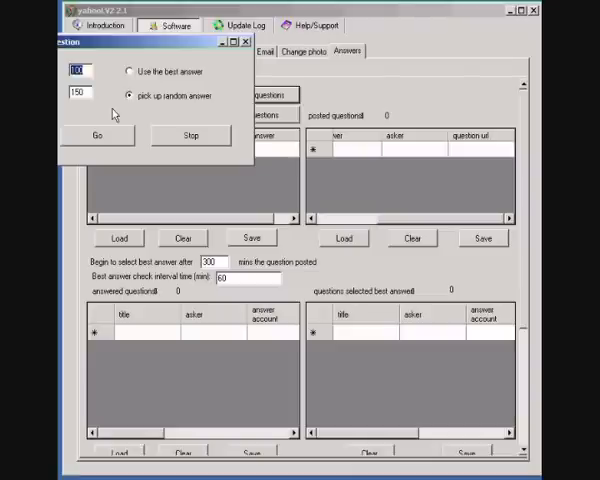
{"action": "type", "text": "3"}
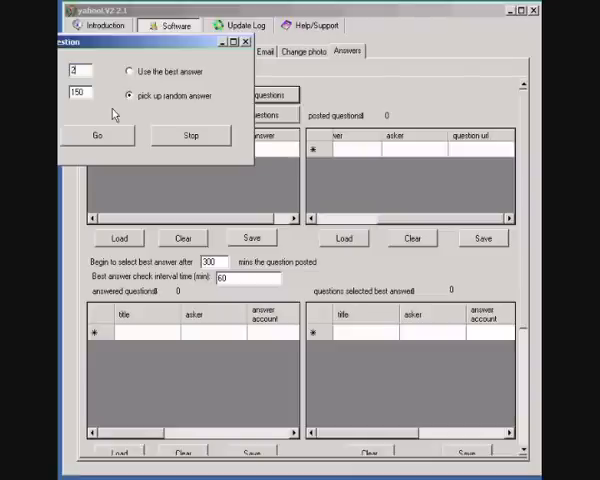
{"action": "type", "text": "200"}
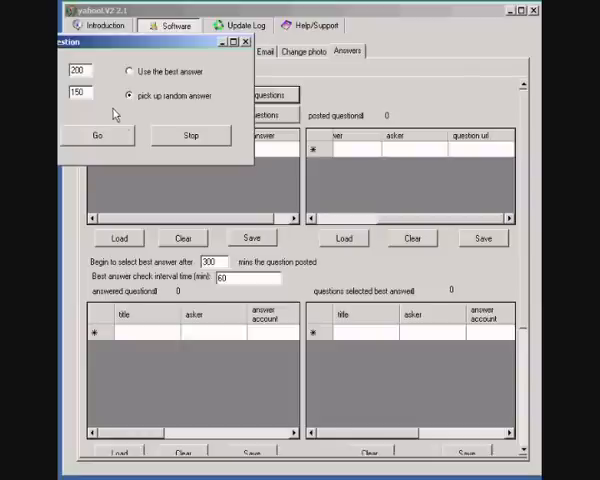
{"action": "type", "text": "60"}
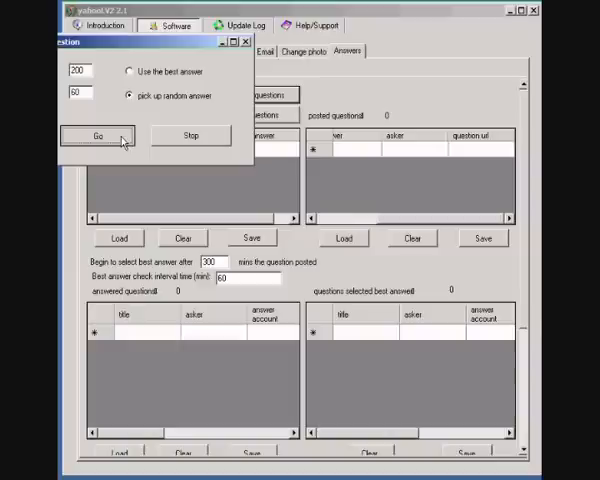
{"action": "left_click", "coordinate": [94, 134]}
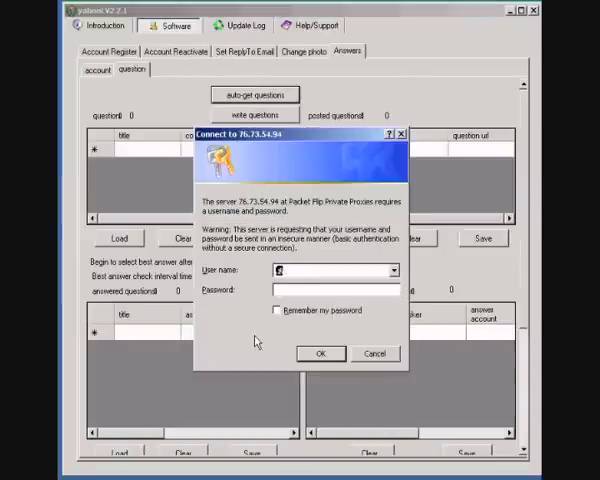
{"action": "mouse_move", "coordinate": [240, 338]}
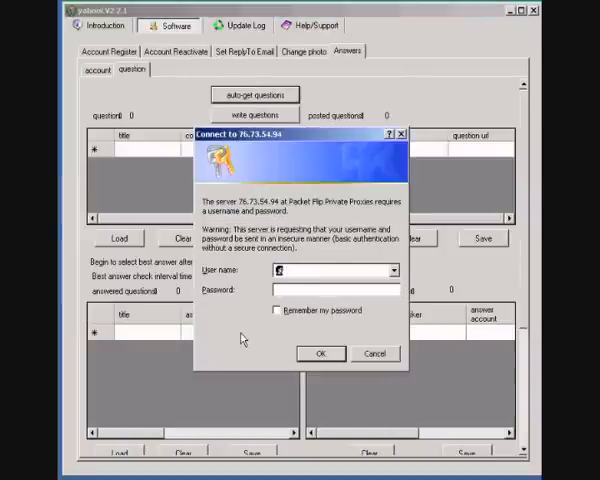
Step: Choose a user name for the proxy server's login request
{"action": "left_click", "coordinate": [372, 354]}
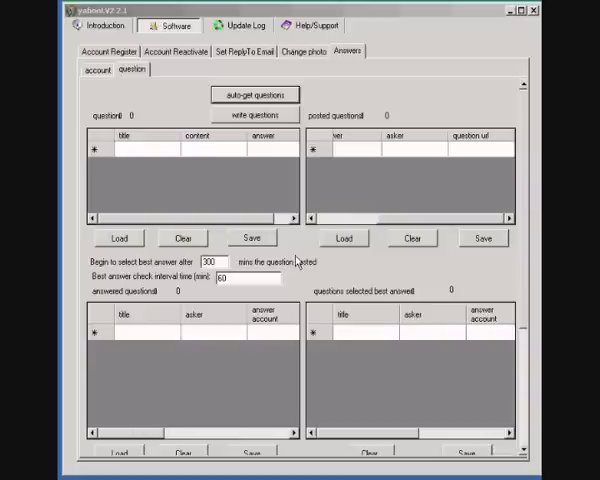
{"action": "mouse_move", "coordinate": [204, 184]}
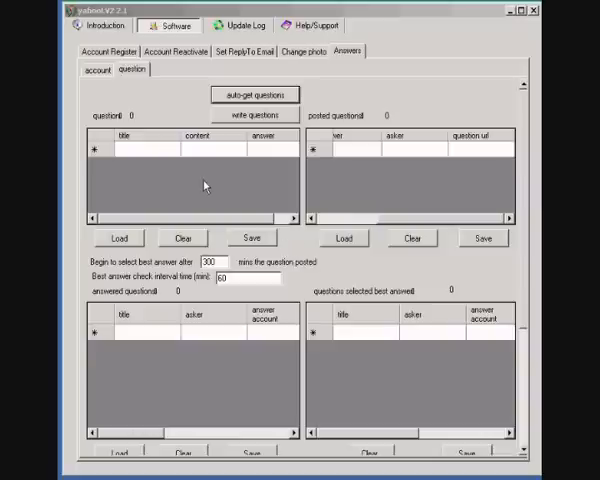
{"action": "mouse_move", "coordinate": [148, 112]}
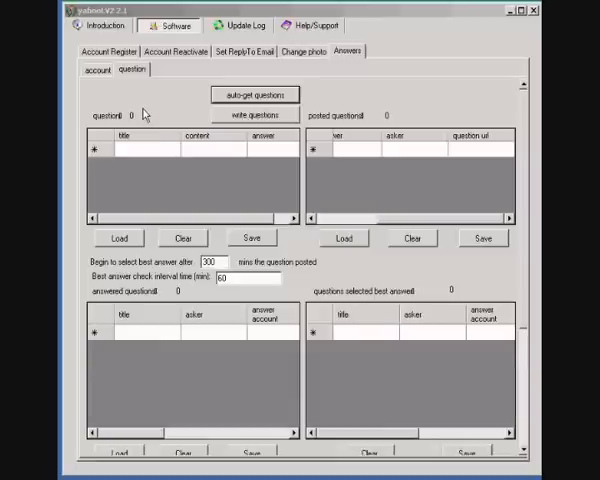
Step: Fill the empty question list with two questions, content and answers
{"action": "left_click", "coordinate": [252, 94]}
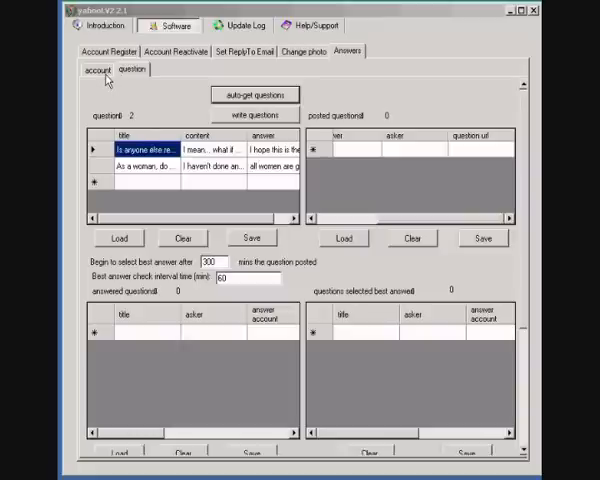
Step: Review the solver and answer account lists, then return to the question list
{"action": "left_click", "coordinate": [96, 72]}
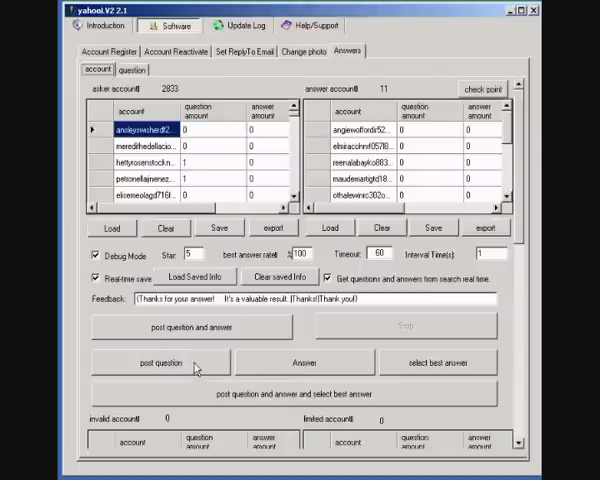
{"action": "mouse_move", "coordinate": [404, 364]}
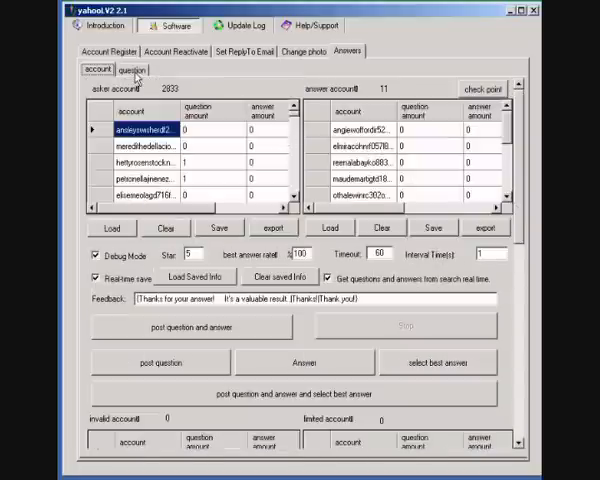
{"action": "left_click", "coordinate": [132, 72]}
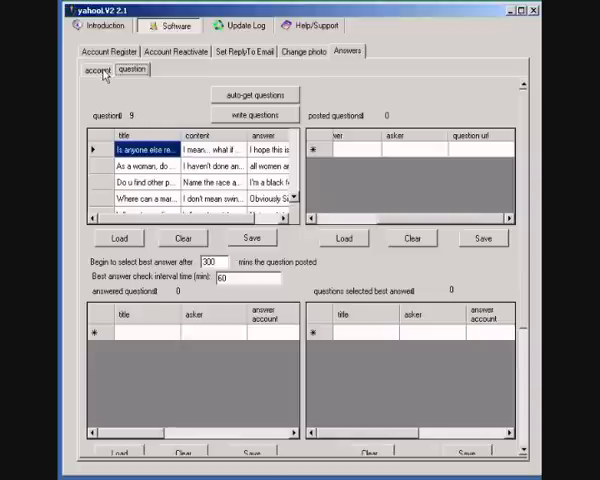
Step: Start the bot's posting run, bringing up the proxy login prompt
{"action": "left_click", "coordinate": [96, 68]}
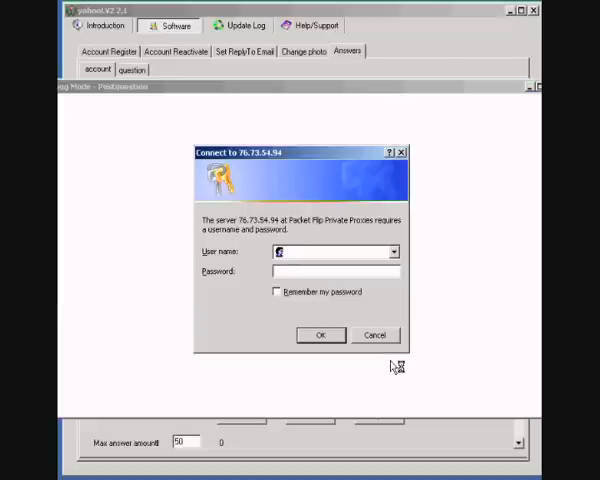
Step: Accept the proxy connection so the run fills the best-answer question list
{"action": "left_click", "coordinate": [374, 334]}
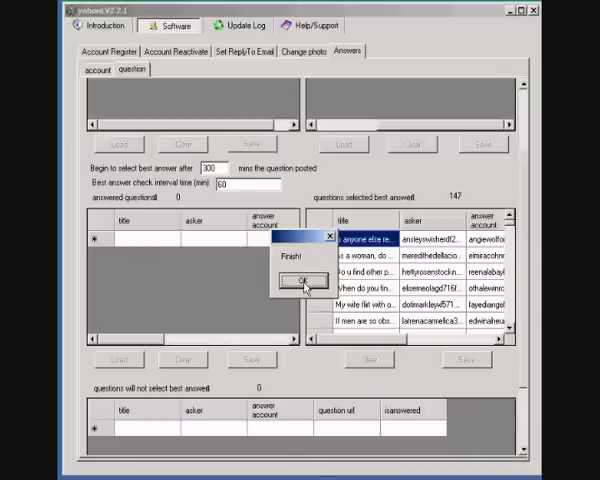
Step: Acknowledge the Finish! notice and view the account lists with point totals
{"action": "left_click", "coordinate": [298, 278]}
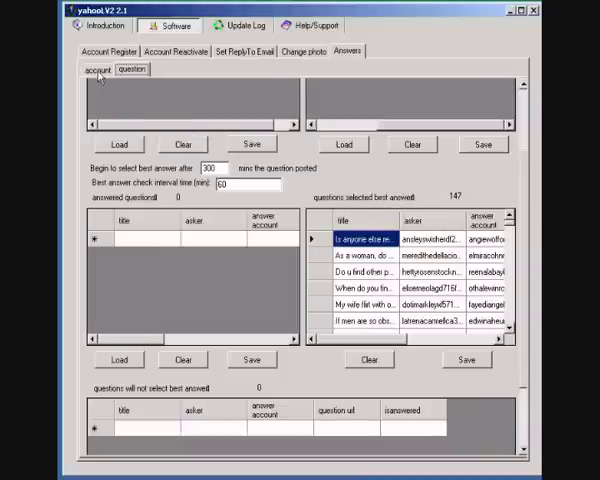
{"action": "left_click", "coordinate": [96, 72]}
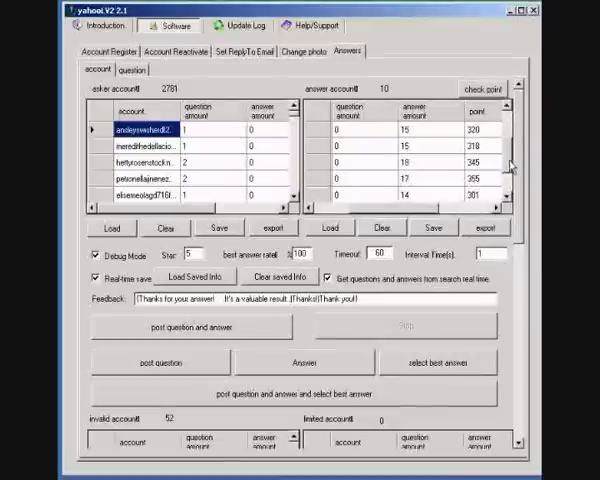
Step: Refresh the answer accounts' points and launch another question-and-answer run
{"action": "left_click", "coordinate": [480, 88]}
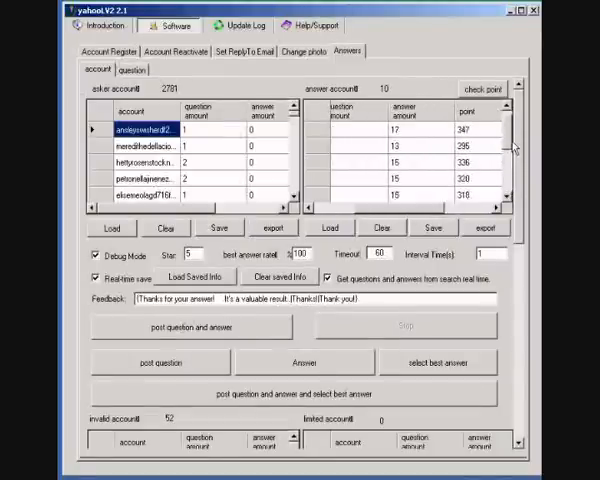
{"action": "left_click", "coordinate": [480, 90]}
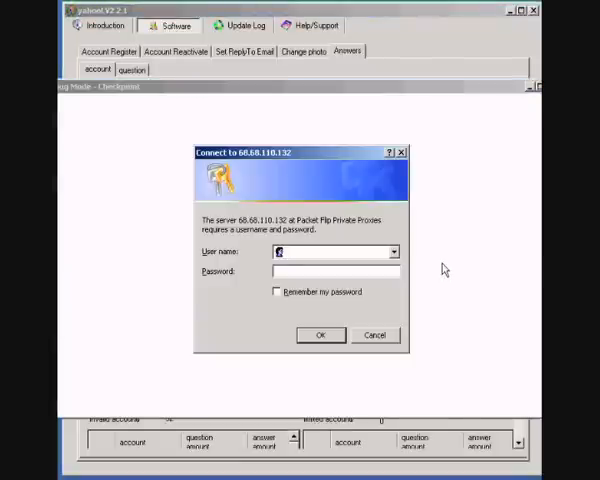
Step: Accept the proxy connection and acknowledge the Finish! notice for the second run
{"action": "left_click", "coordinate": [320, 336]}
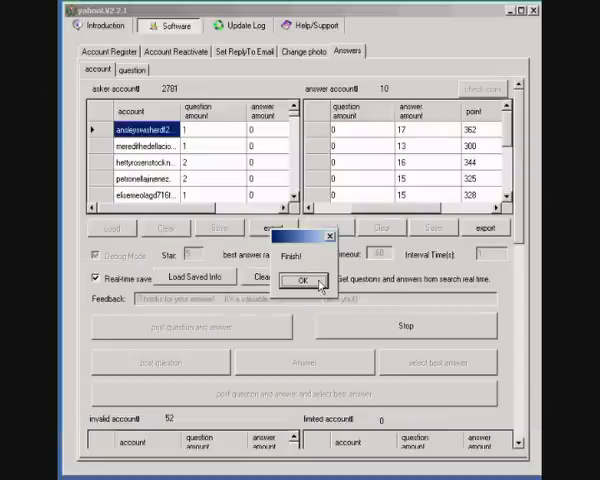
{"action": "mouse_move", "coordinate": [308, 324]}
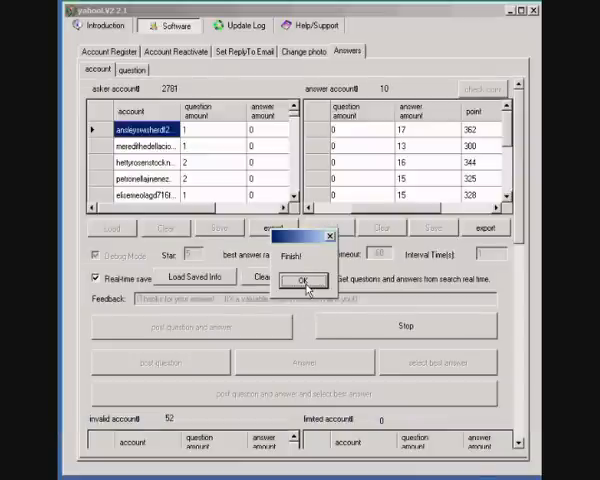
{"action": "mouse_move", "coordinate": [304, 284]}
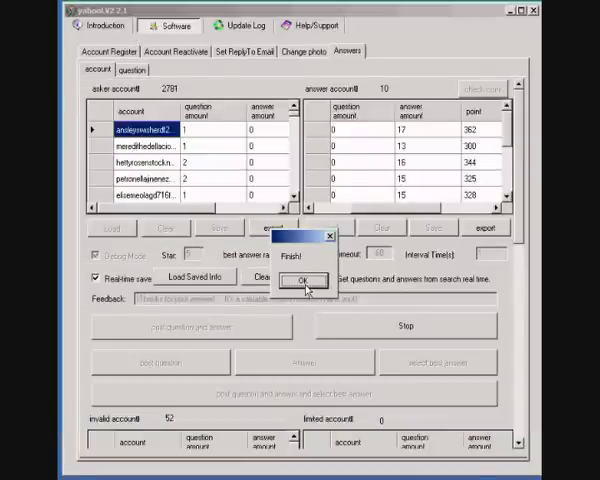
{"action": "left_click", "coordinate": [302, 280]}
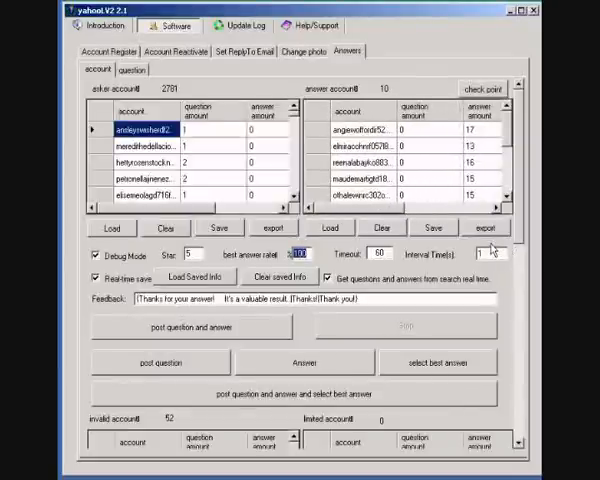
Step: Switch to the Change photo section listing Yahoo accounts and activated accounts
{"action": "left_click", "coordinate": [304, 52]}
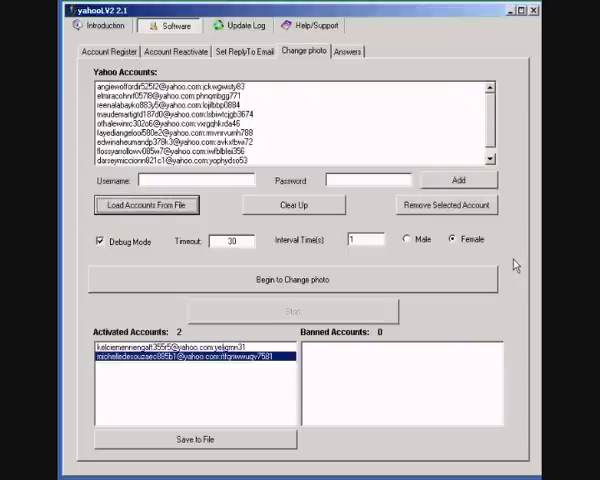
{"action": "mouse_move", "coordinate": [364, 230]}
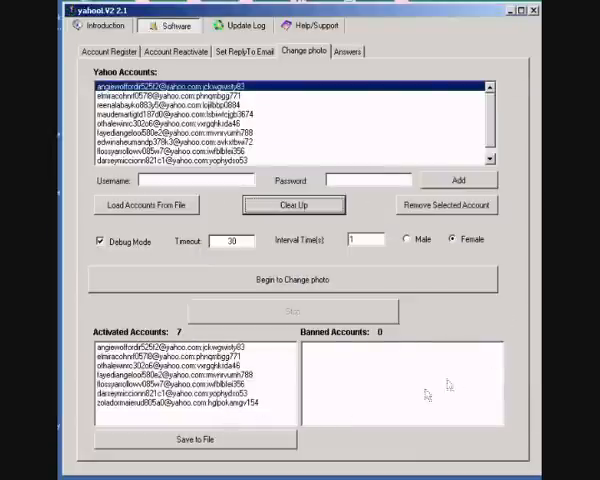
{"action": "mouse_move", "coordinate": [492, 328]}
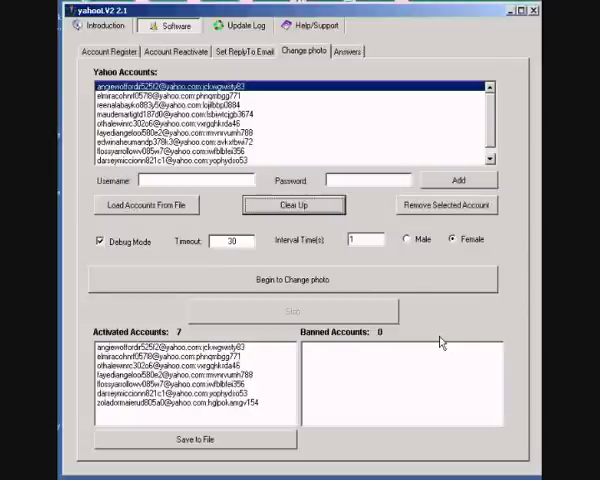
{"action": "mouse_move", "coordinate": [440, 342]}
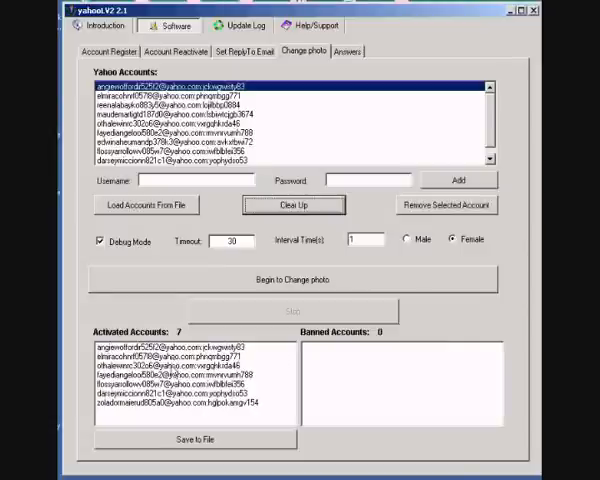